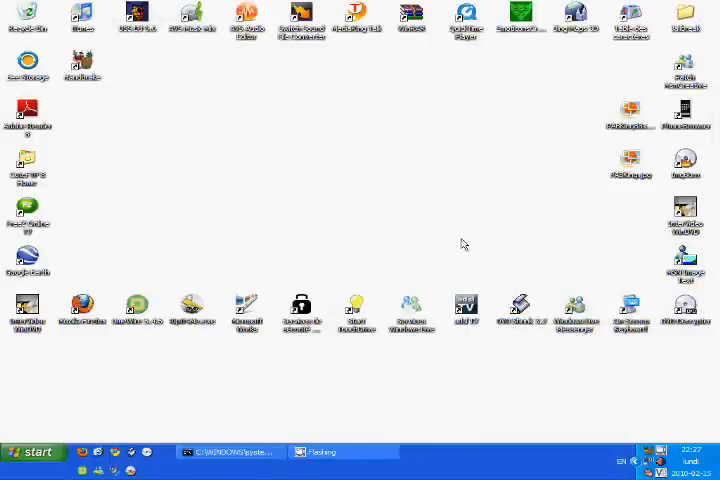
mouse_move(455, 234)
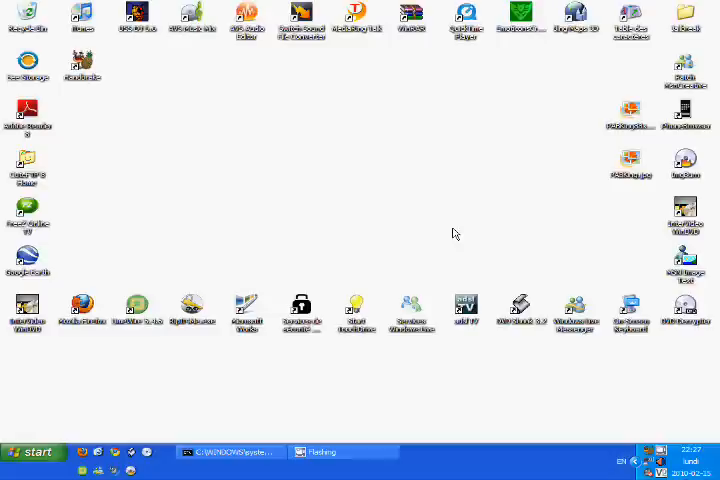
Step: Launch DVD Shrink, load ACADEMIE_DVD_2 from drive E:, and open the Backup DVD dialog
double_click(519, 313)
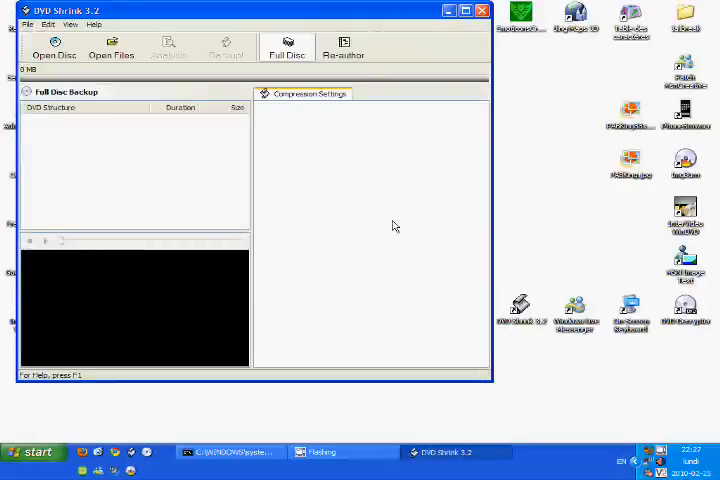
left_click(54, 48)
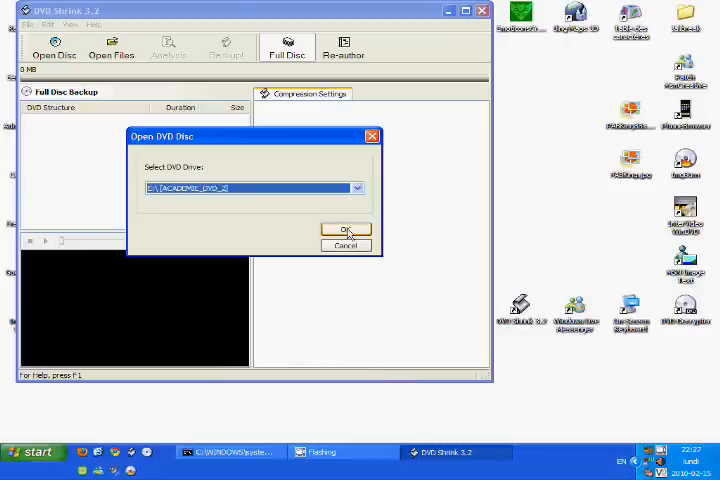
left_click(346, 230)
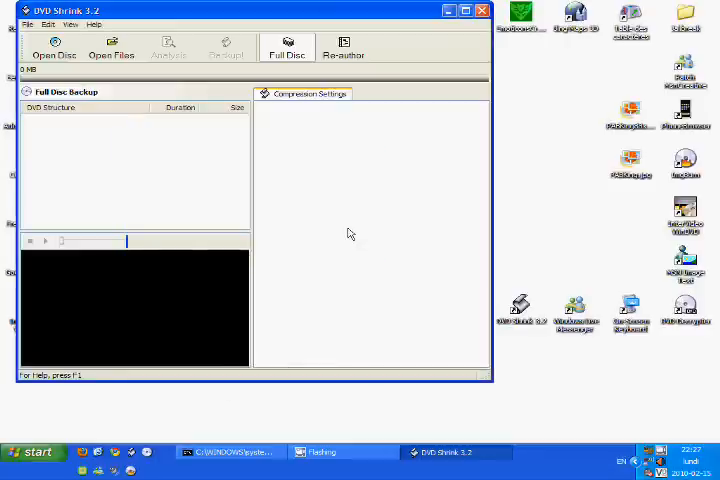
left_click(168, 48)
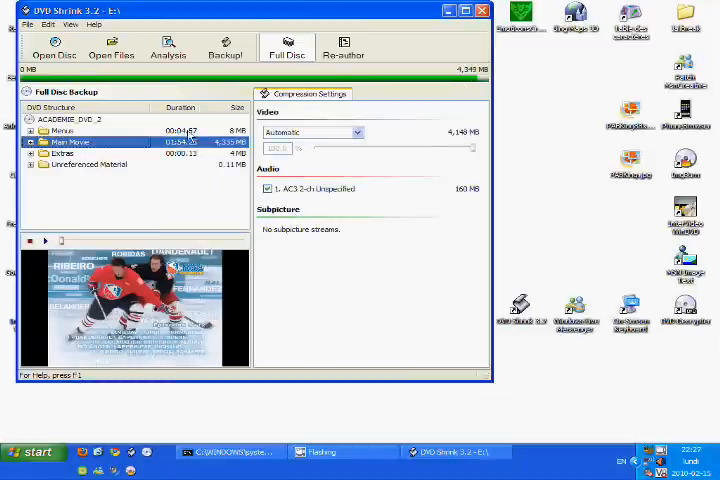
left_click(225, 47)
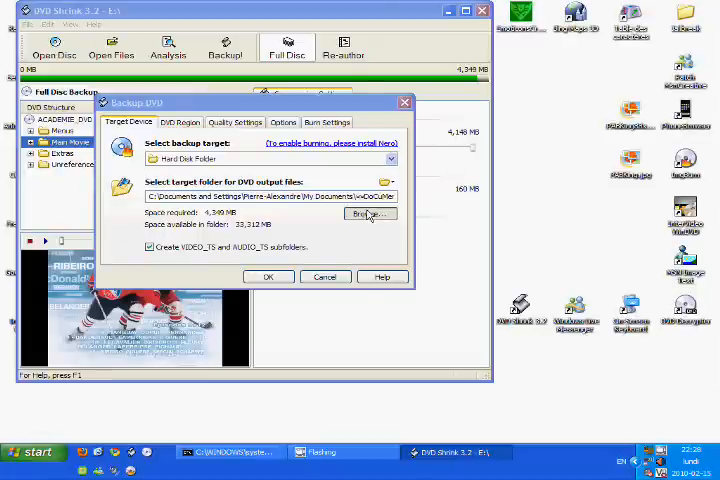
Step: Target a new 'Acad McDo Saison 1 Disc 2' folder under Video and confirm the backup to begin encoding
left_click(370, 213)
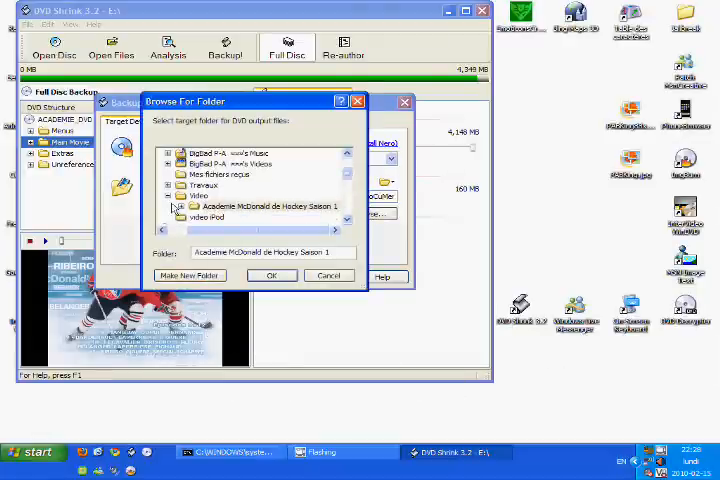
left_click(189, 275)
type("Acad McDo Saison 1 Disc 2")
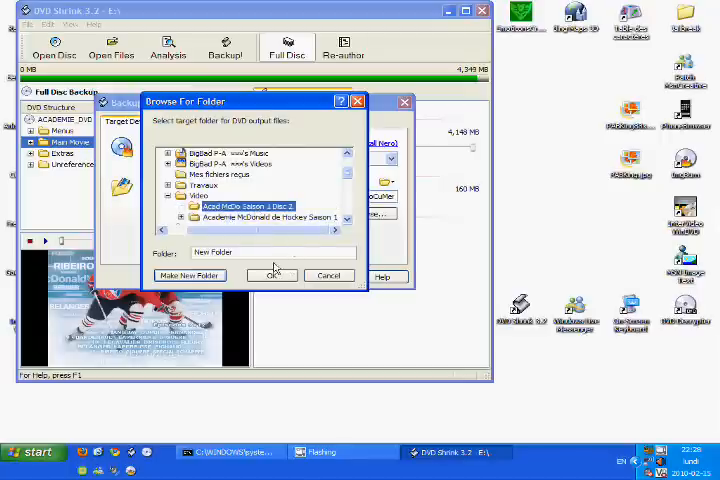
left_click(272, 275)
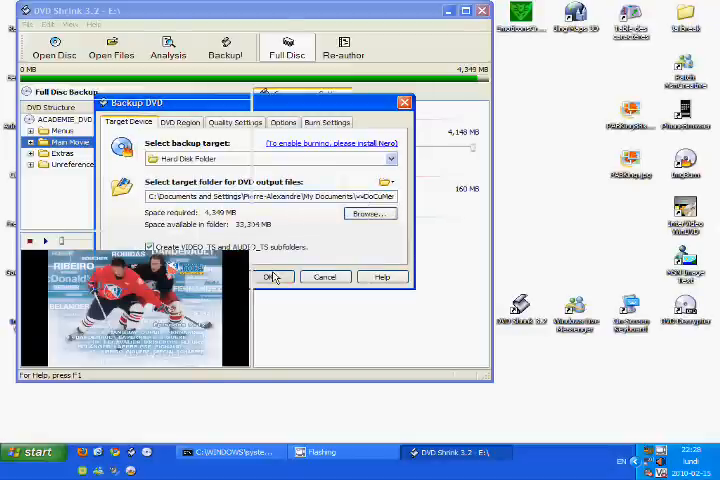
left_click(273, 277)
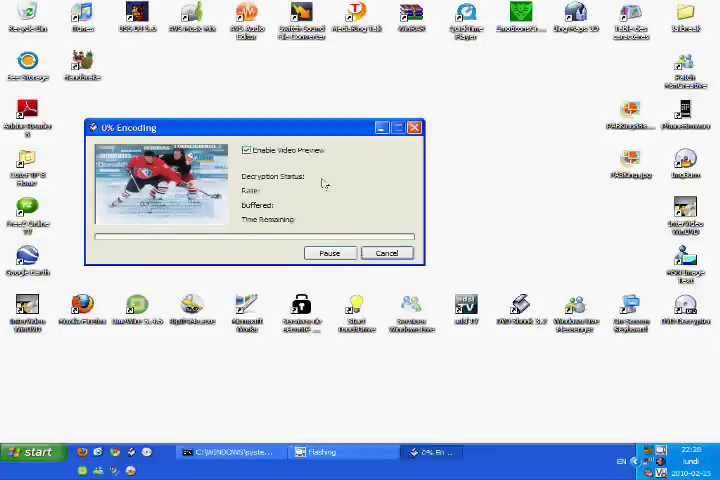